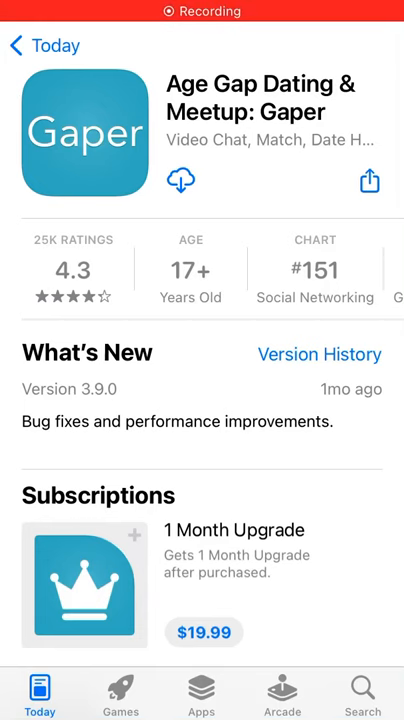
Step: Download the Gaper app from its App Store page until it is ready to open
left_click(180, 180)
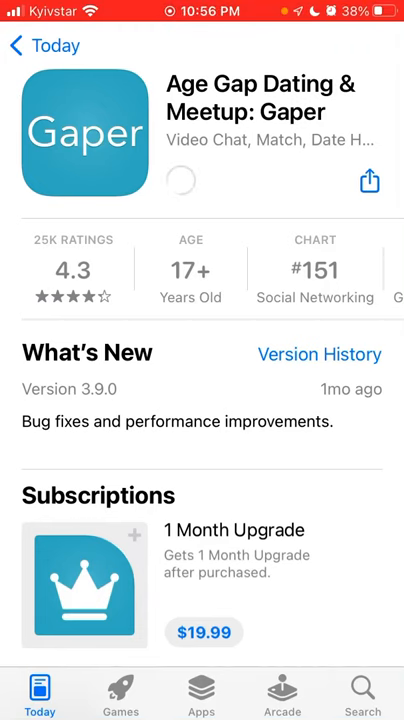
scroll("right", 3)
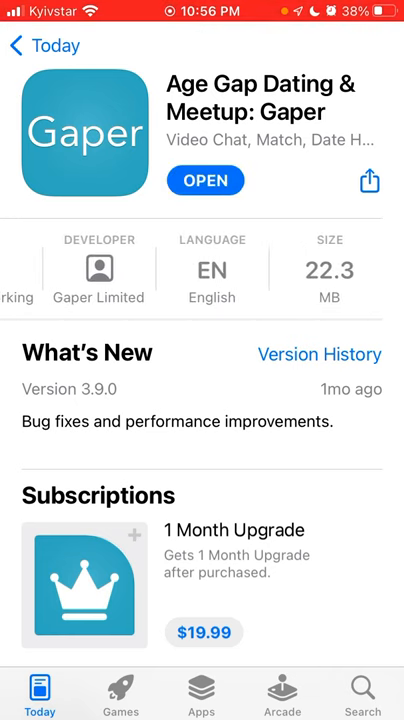
Step: Browse Gaper's preview screenshots and description, then launch it to the welcome screen
scroll("down", 3)
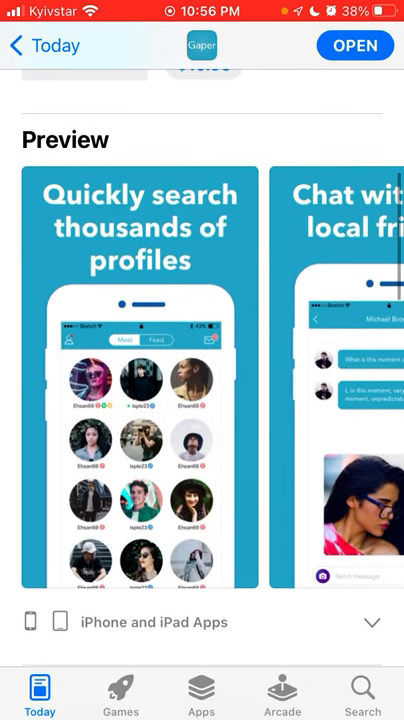
scroll("left", 3)
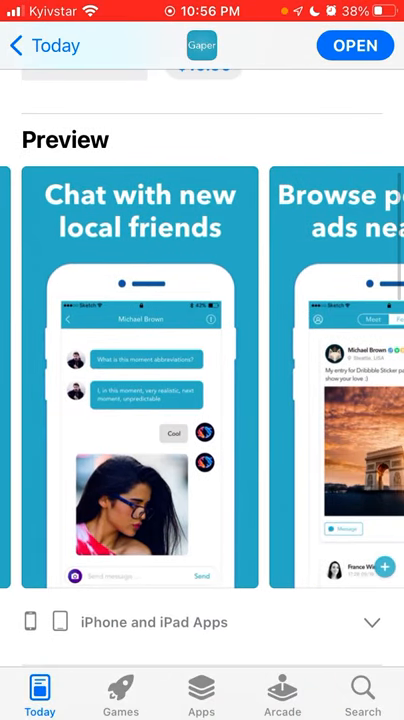
scroll("left", 3)
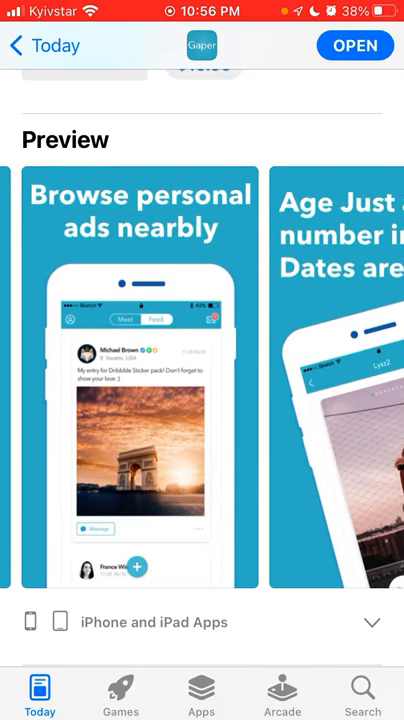
scroll("left", 3)
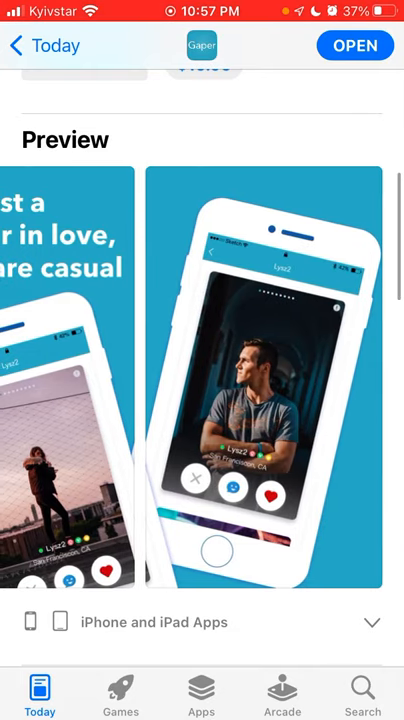
scroll("down", 3)
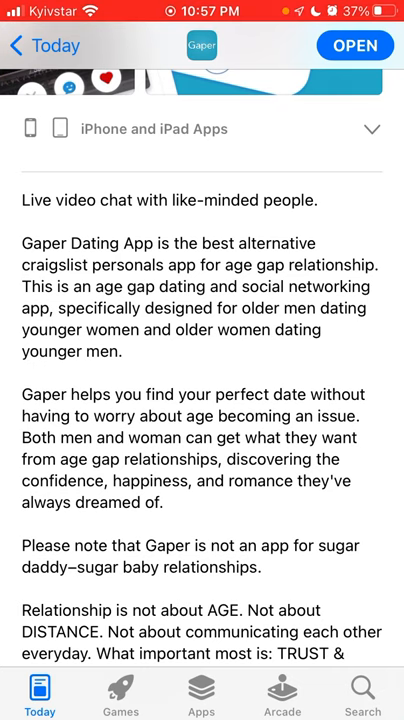
scroll("up", 3)
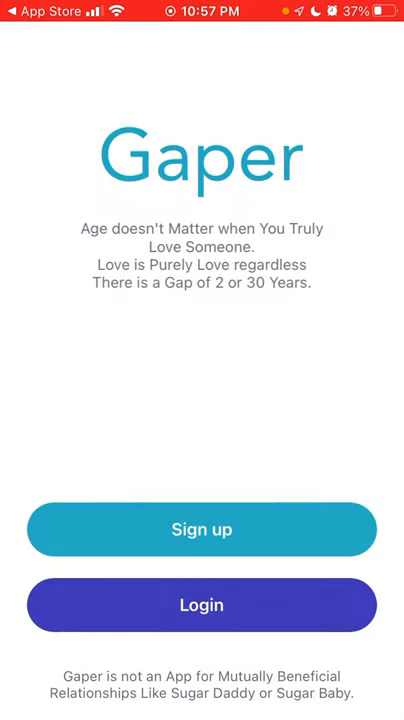
left_click(202, 528)
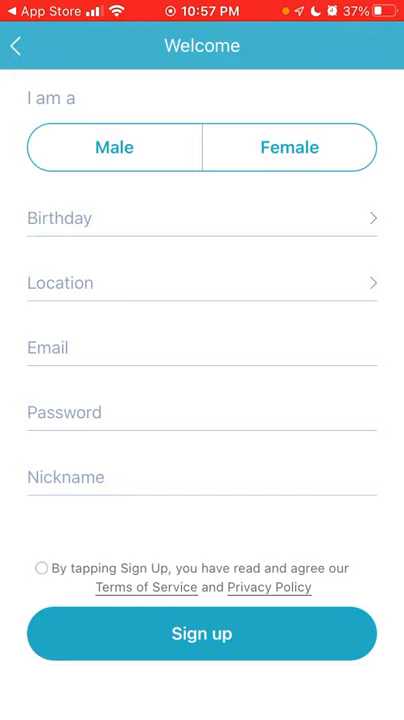
left_click(114, 148)
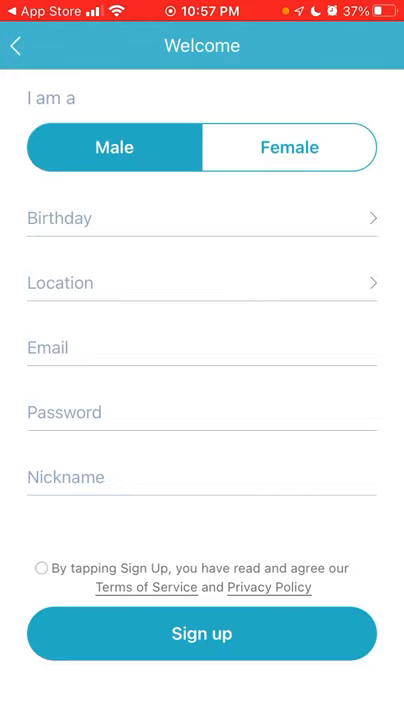
left_click(202, 218)
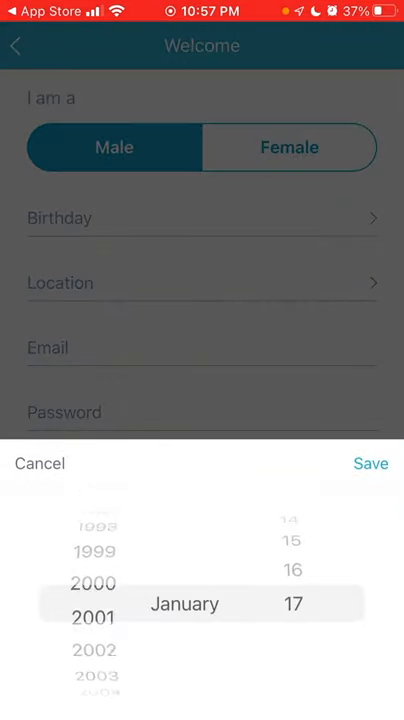
scroll("down", 3)
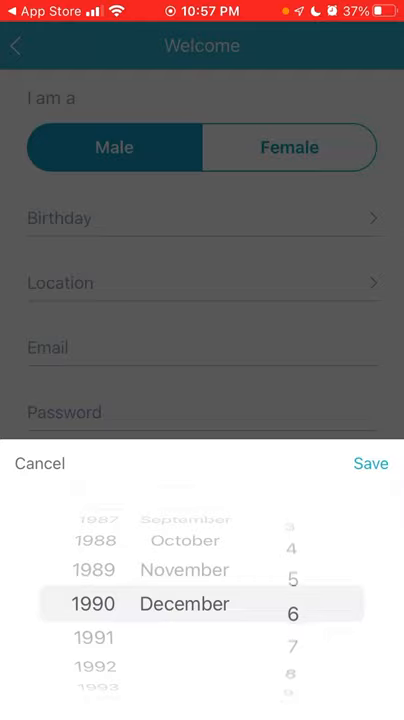
scroll("down", 3)
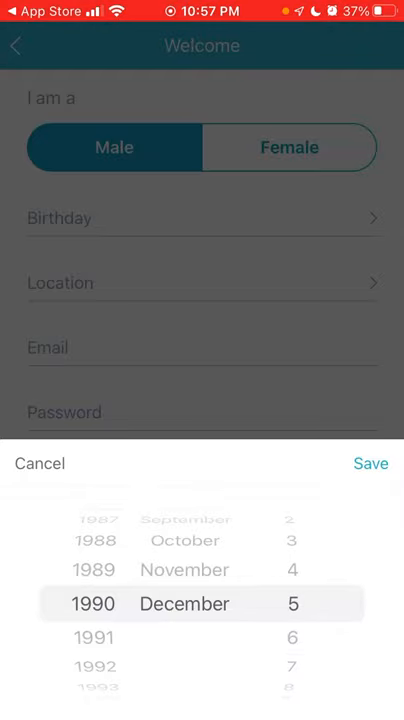
left_click(370, 464)
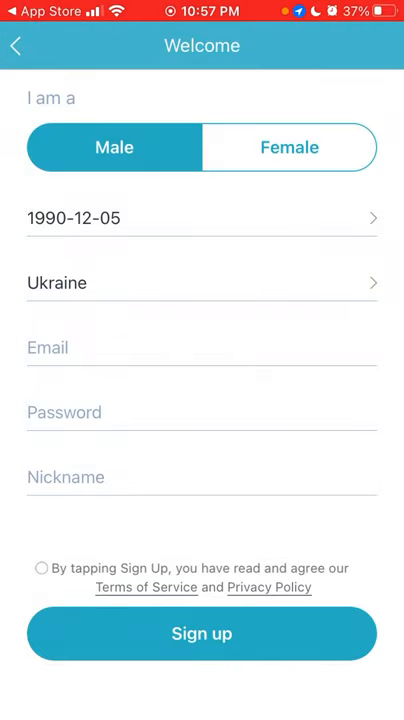
Step: Enter the suggested email, a password and nickname 'Andr', accept terms, and choose Ternopil as location
left_click(200, 348)
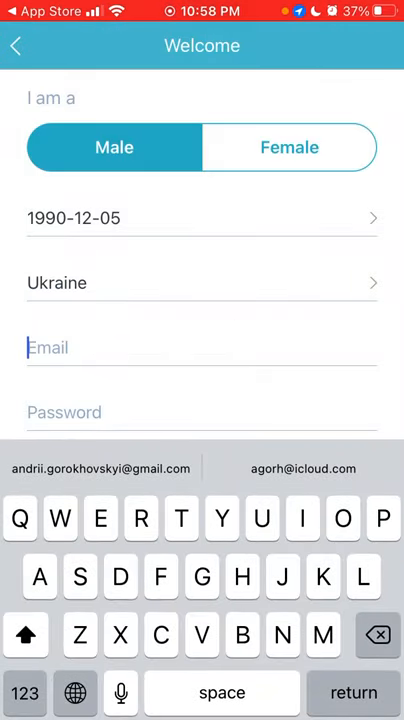
left_click(302, 468)
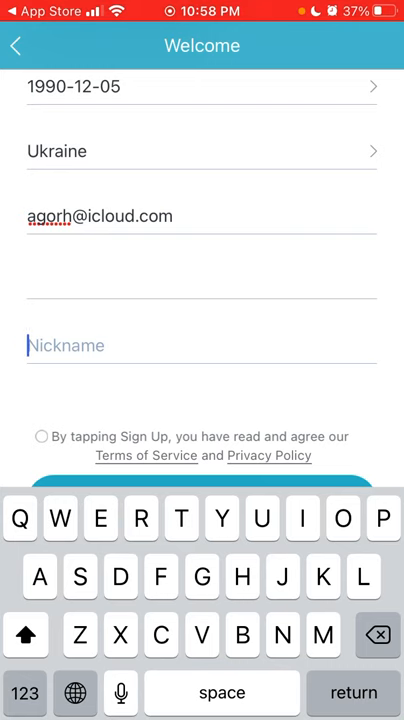
type("Andrig")
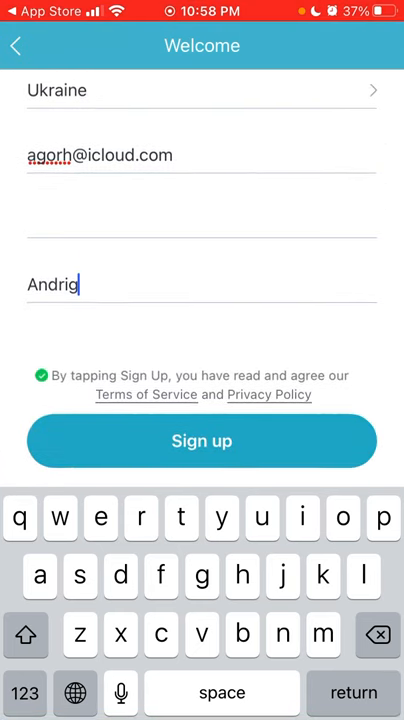
left_click(200, 442)
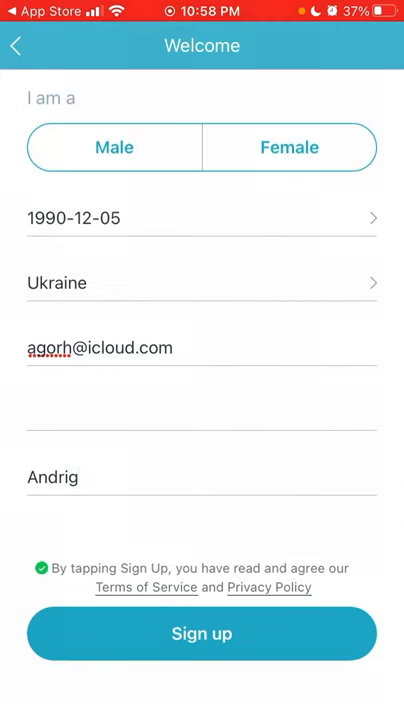
left_click(200, 284)
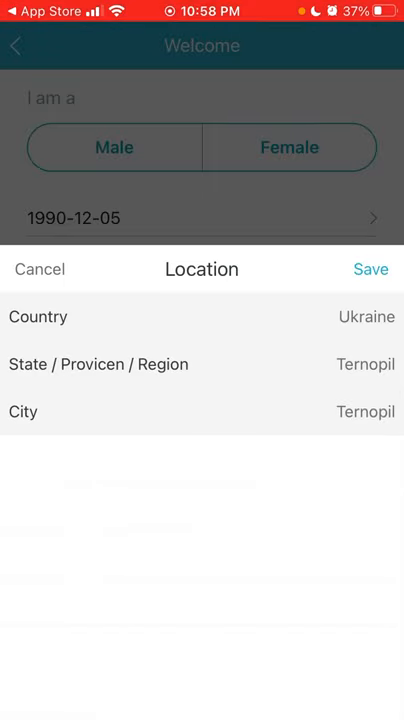
Step: Save Ternopil as the location and submit sign-up to reach photo upload
left_click(372, 268)
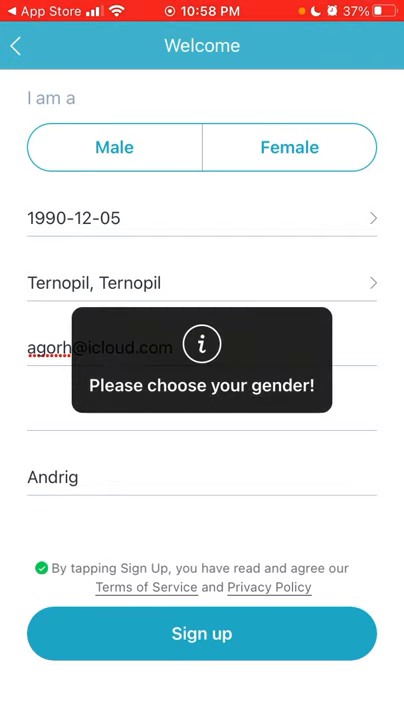
left_click(114, 148)
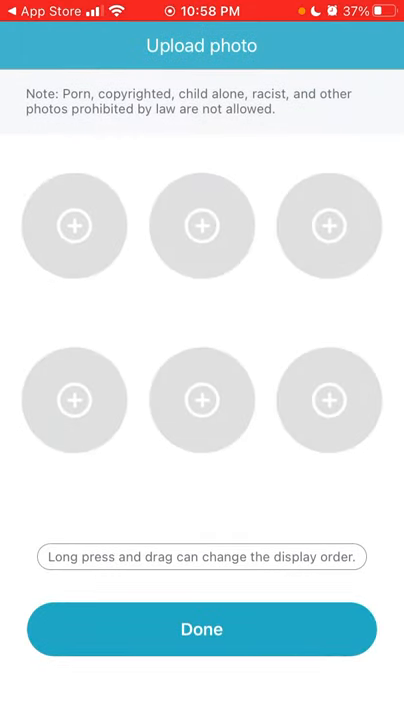
Step: Allow photo access, add a selfie from Recents as the first profile photo, and finish
left_click(74, 224)
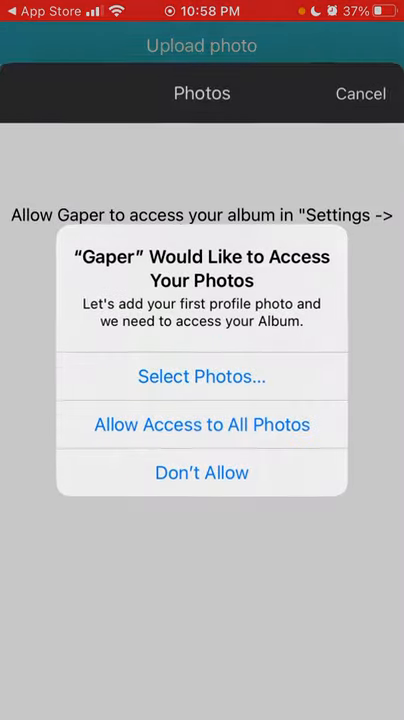
left_click(200, 424)
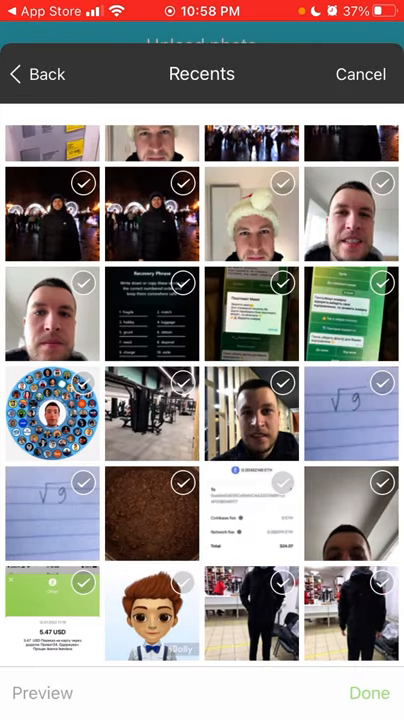
left_click(368, 692)
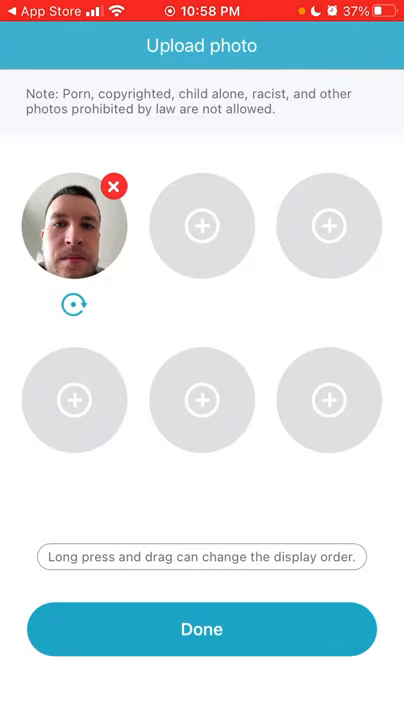
left_click(202, 628)
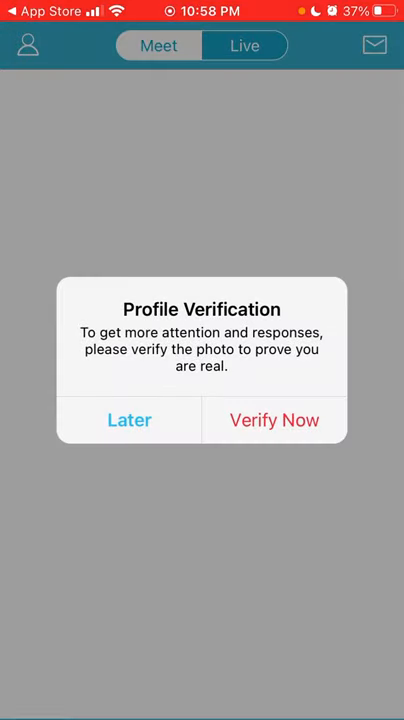
Step: Postpone photo verification, browse the Live feed, and open the side menu
left_click(128, 420)
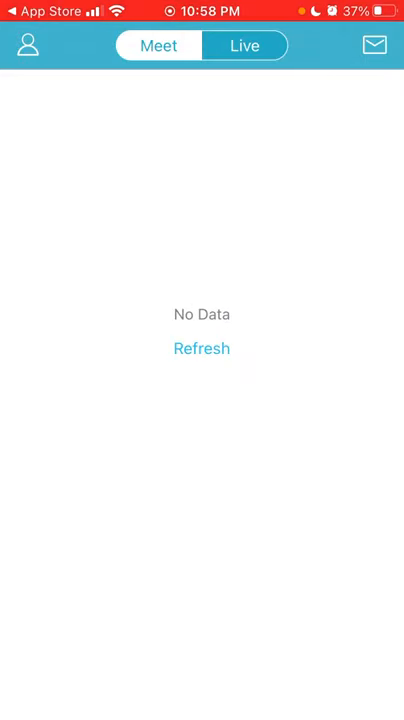
left_click(202, 348)
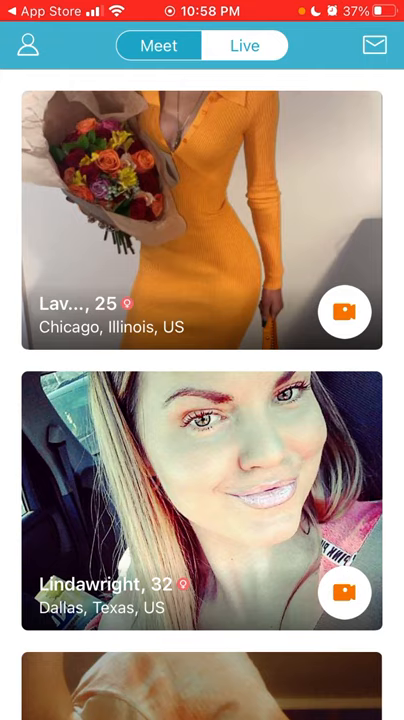
scroll("down", 3)
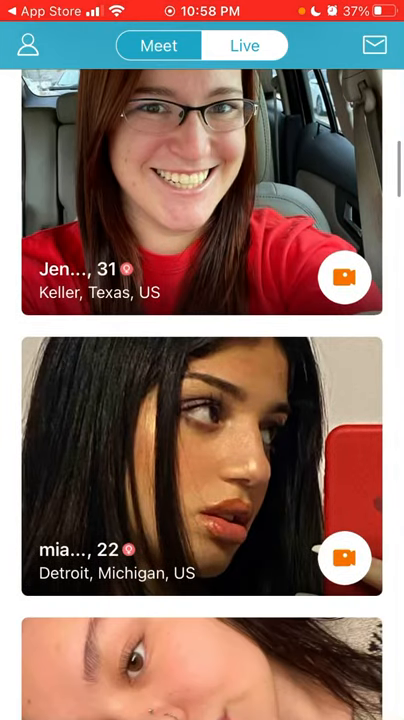
scroll("down", 3)
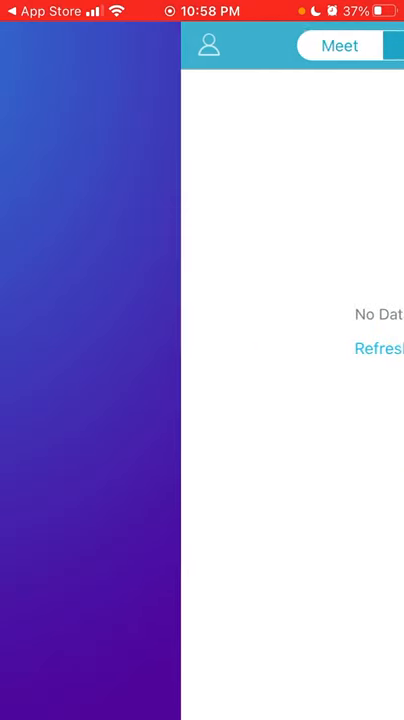
left_click(208, 44)
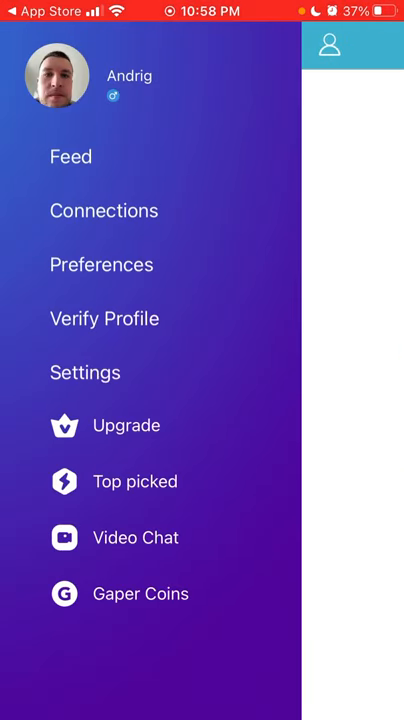